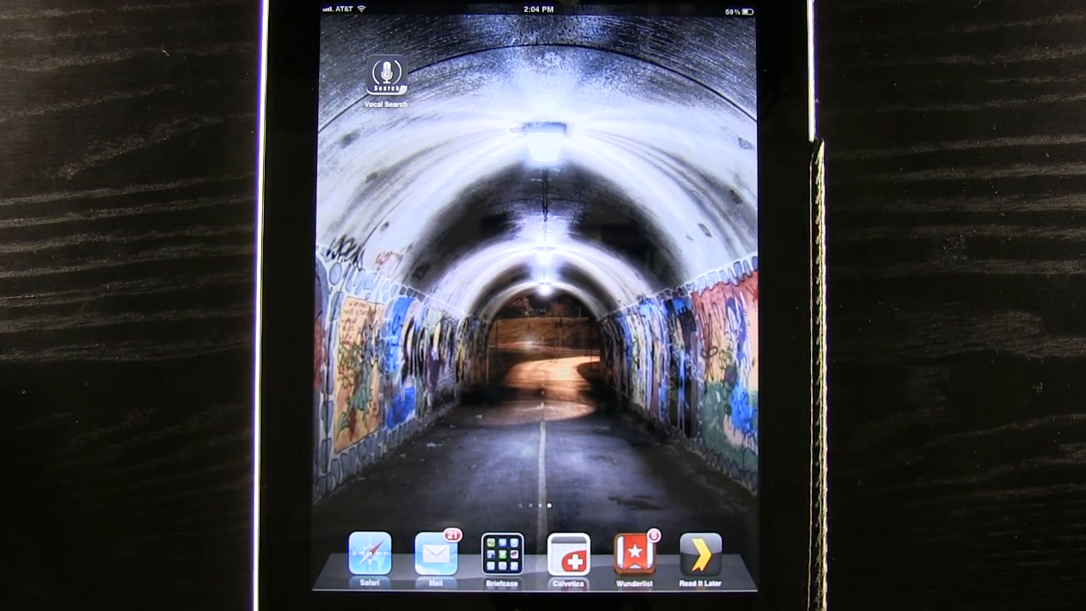
Launch Vocal Search from the home screen so its Tap and Talk screen shows.
{"action": "left_click", "coordinate": [387, 77]}
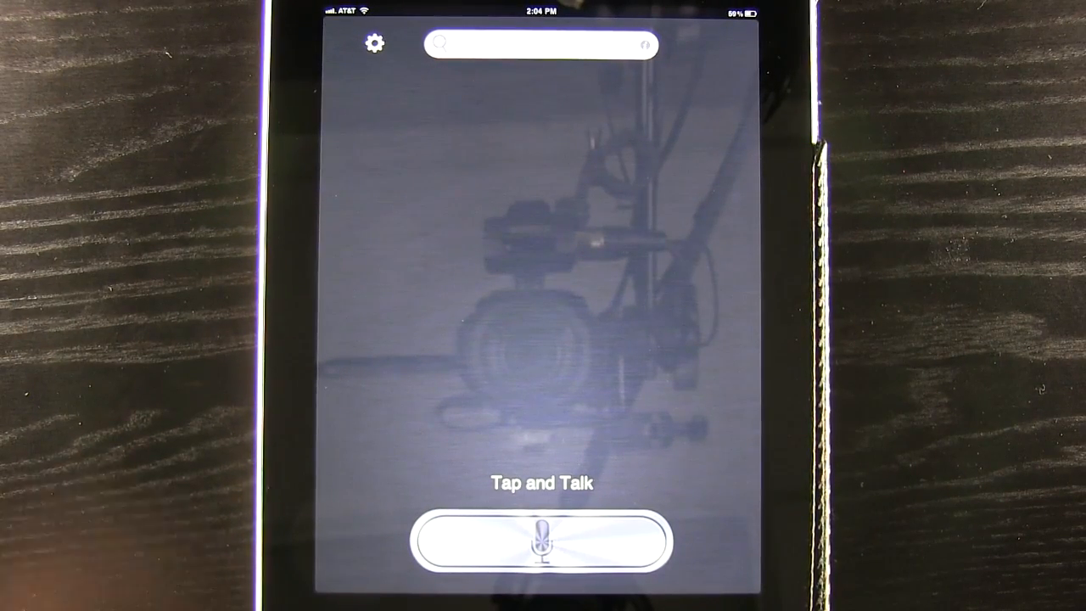
Review the recognition languages in settings and keep English US, returning to Settings.
{"action": "left_click", "coordinate": [373, 44]}
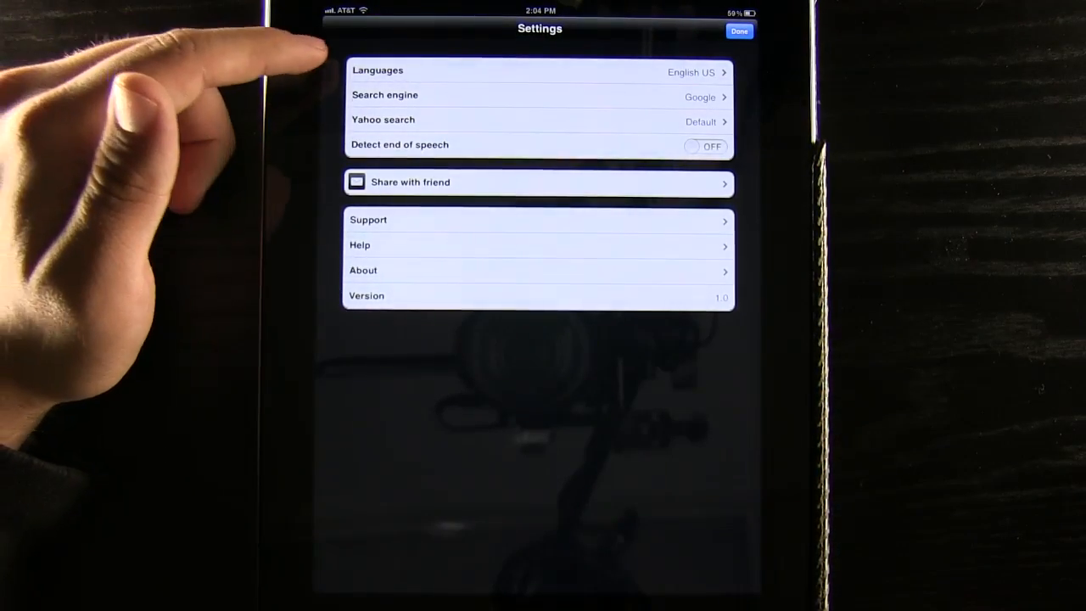
{"action": "left_click", "coordinate": [538, 72]}
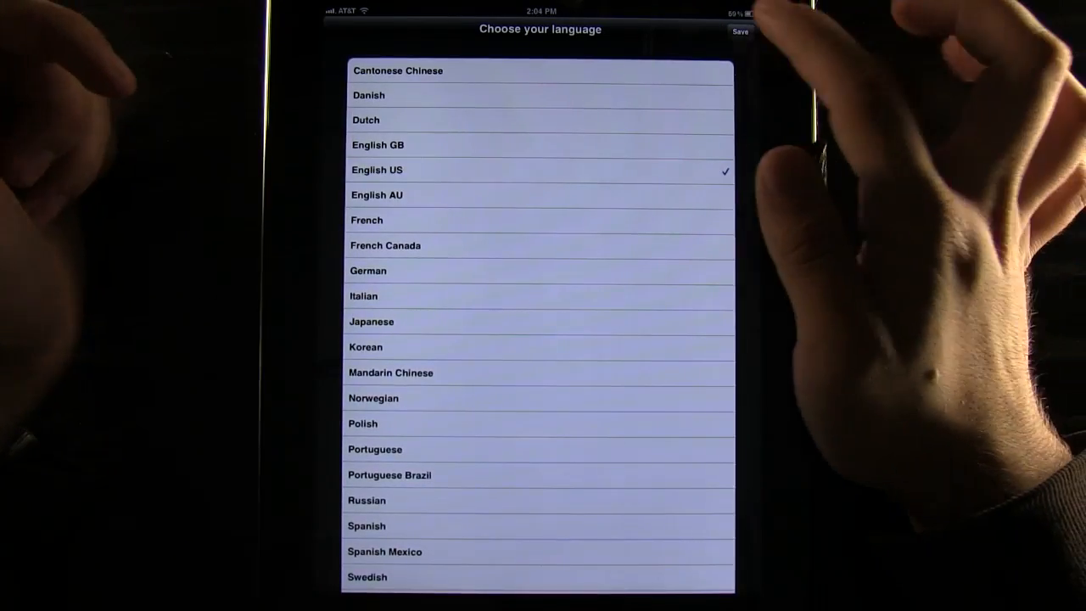
{"action": "left_click", "coordinate": [740, 31]}
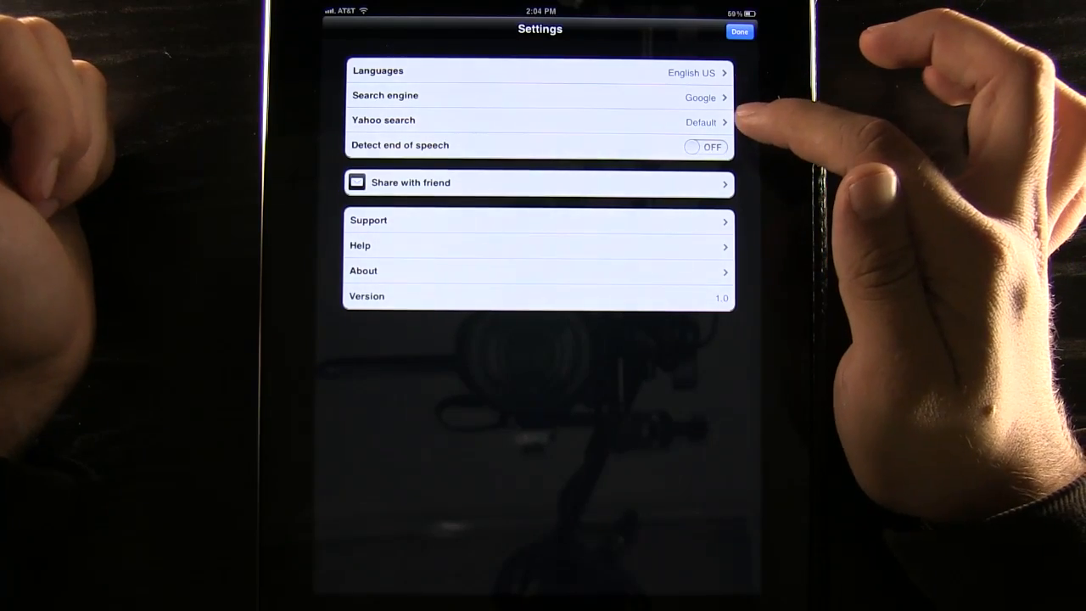
{"action": "left_click", "coordinate": [539, 120]}
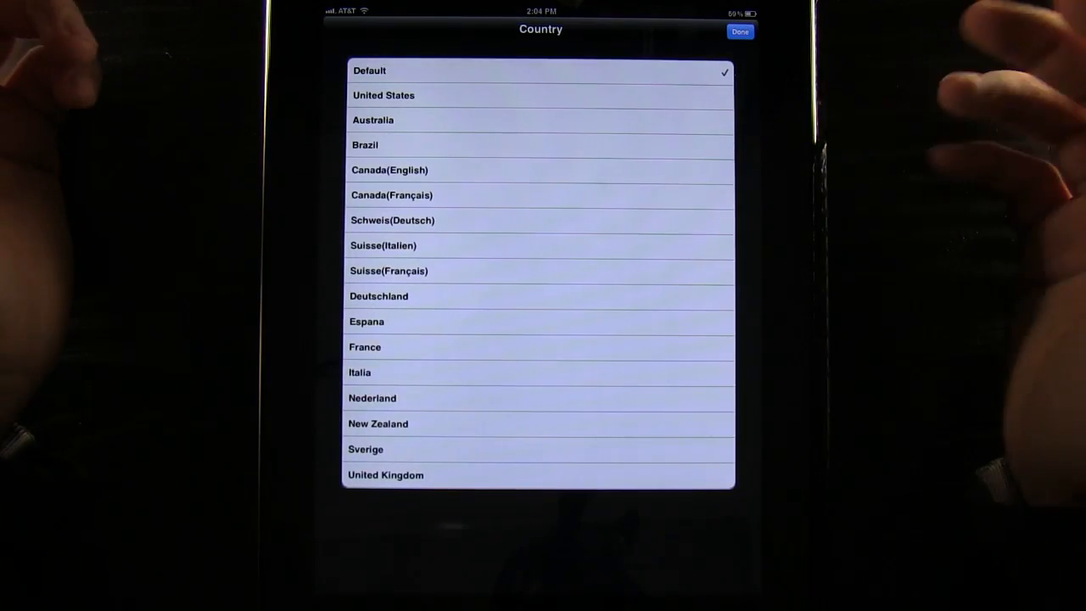
{"action": "left_click", "coordinate": [739, 30]}
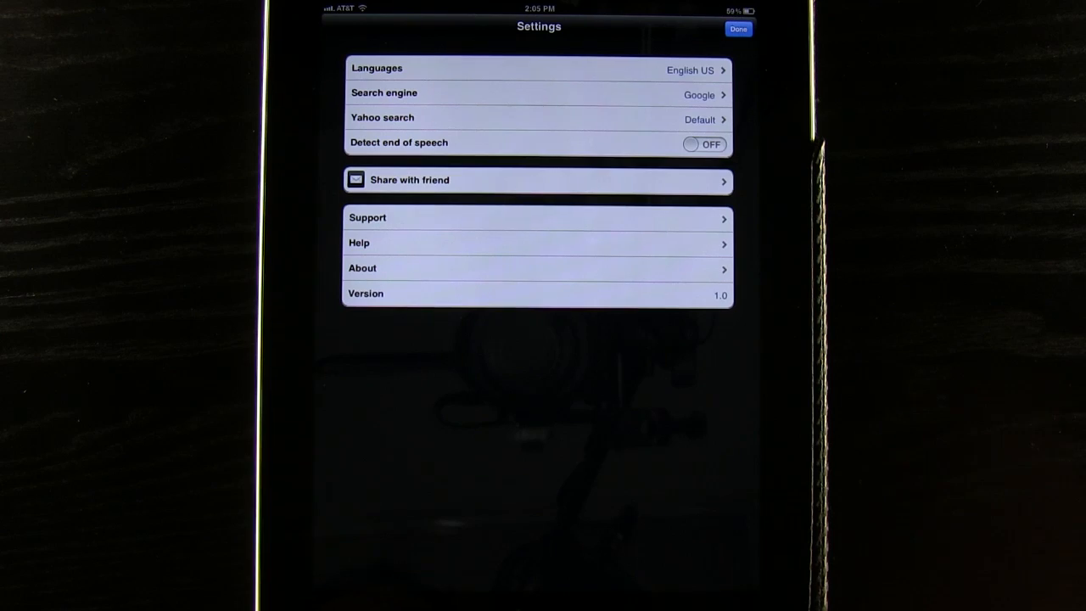
Close the settings with Done and return to the Tap and Talk screen.
{"action": "left_click", "coordinate": [736, 27]}
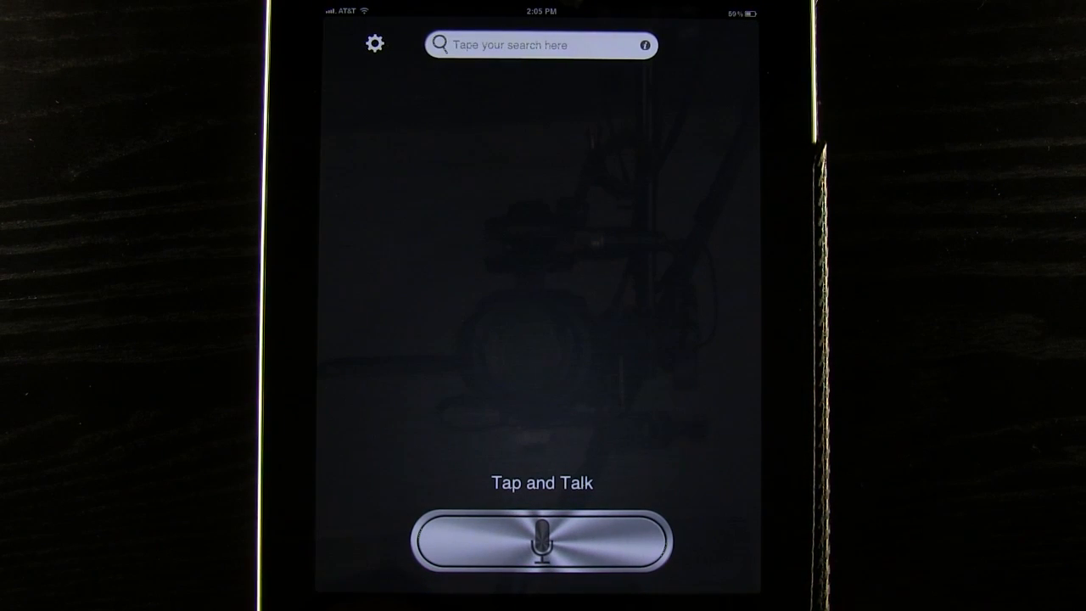
{"action": "left_click", "coordinate": [541, 539]}
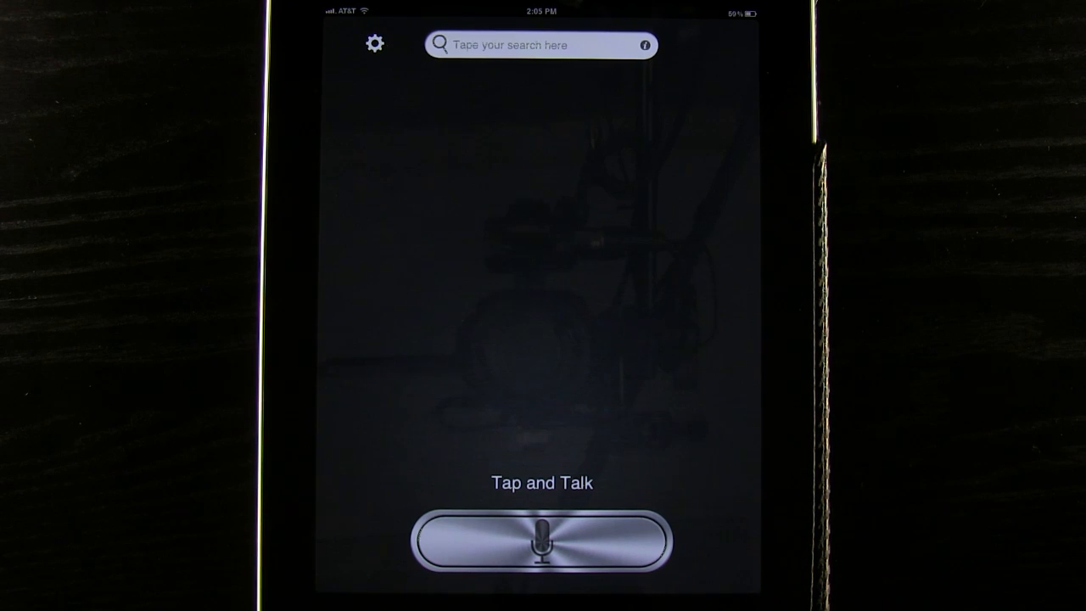
Speak the query 'Find me pizza near by' and browse its Google results.
{"action": "left_click", "coordinate": [541, 539]}
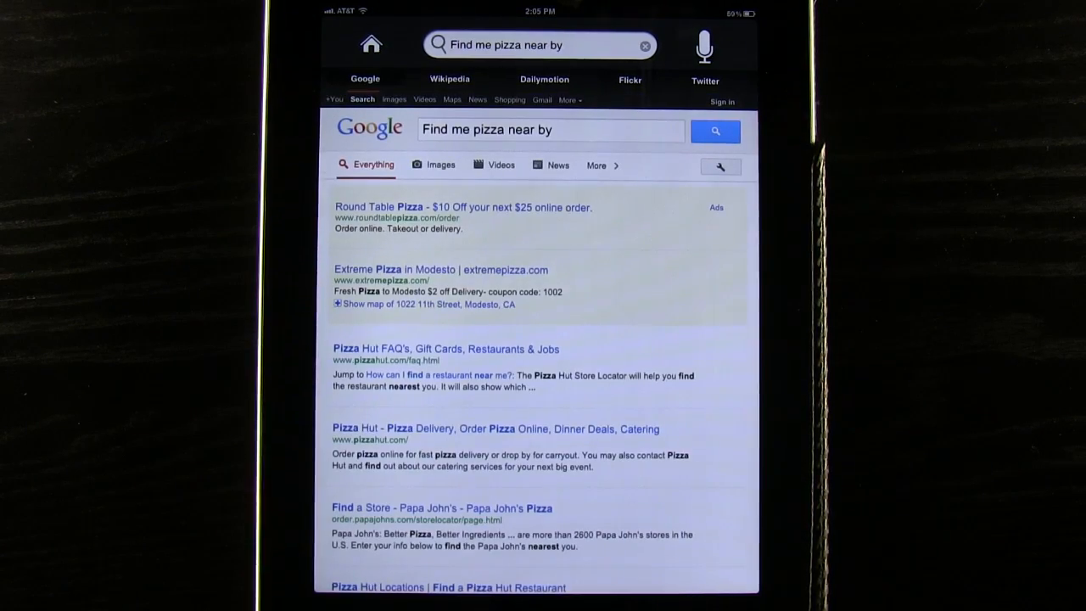
{"action": "scroll", "scroll_direction": "down", "scroll_amount": 3}
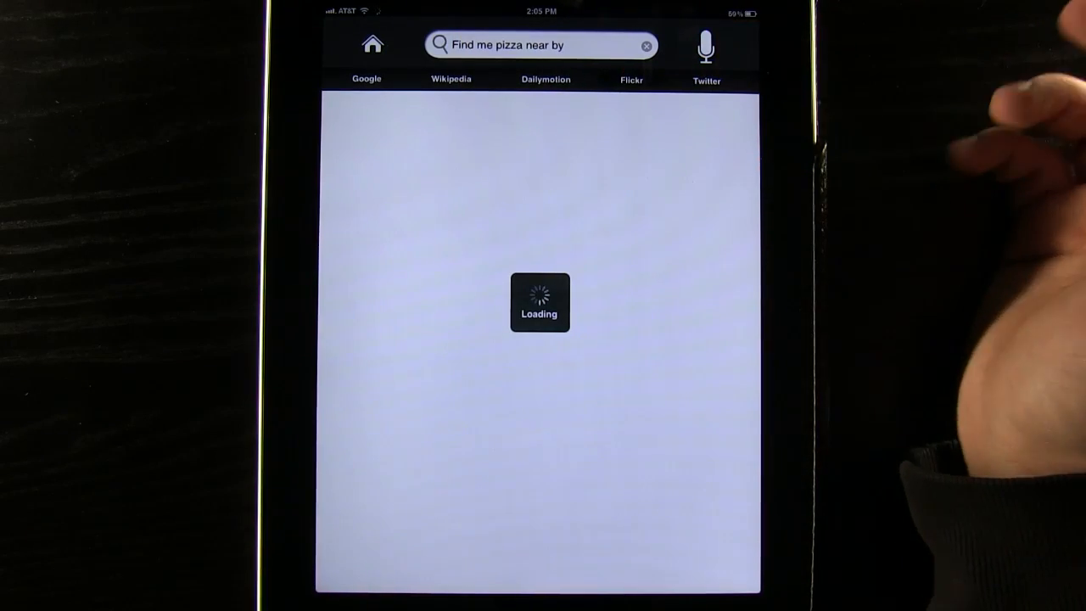
Leave the pizza results, dismiss the example topics list, and land on an empty Tap and Talk screen.
{"action": "left_click", "coordinate": [631, 80]}
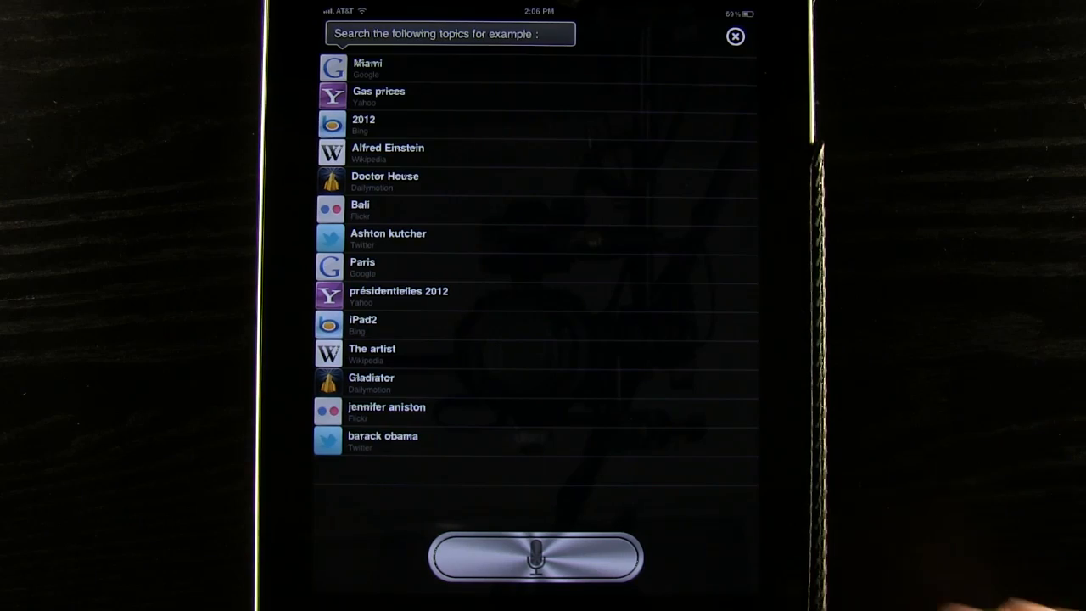
{"action": "left_click", "coordinate": [735, 35]}
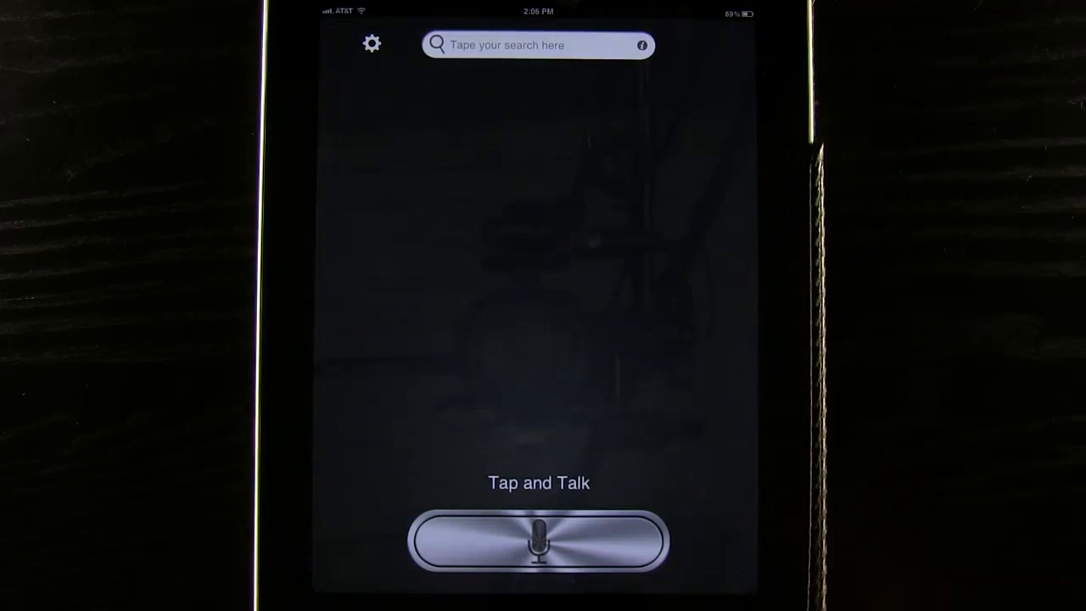